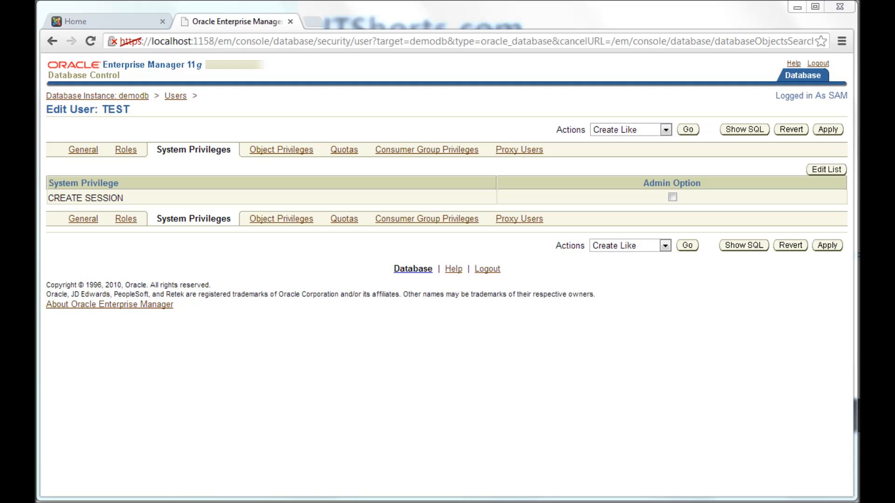
{"action": "mouse_move", "coordinate": [817, 282]}
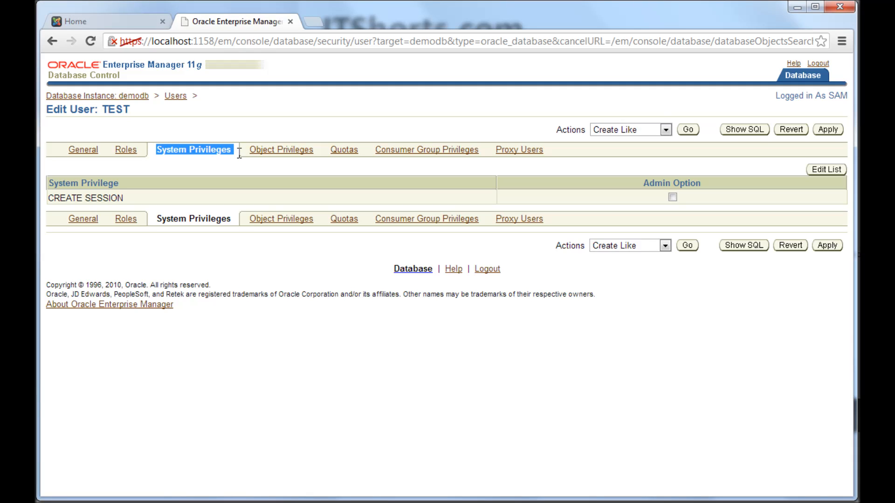
{"action": "mouse_move", "coordinate": [272, 163]}
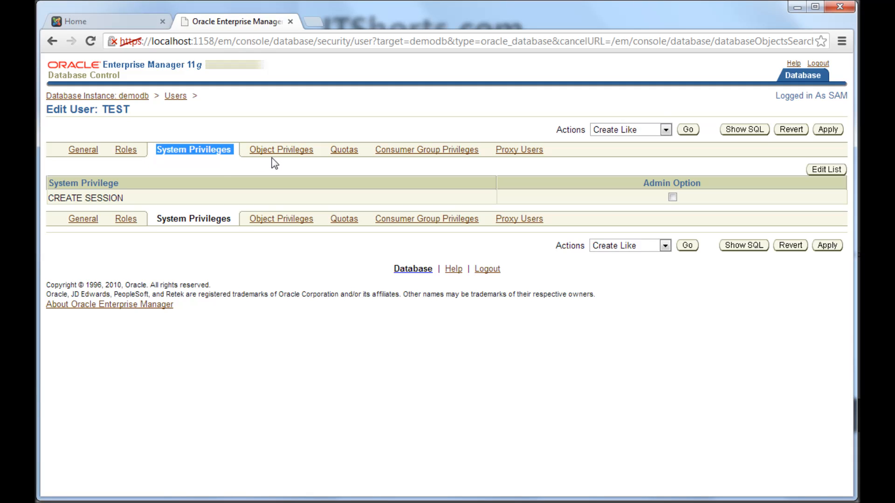
{"action": "mouse_move", "coordinate": [214, 166]}
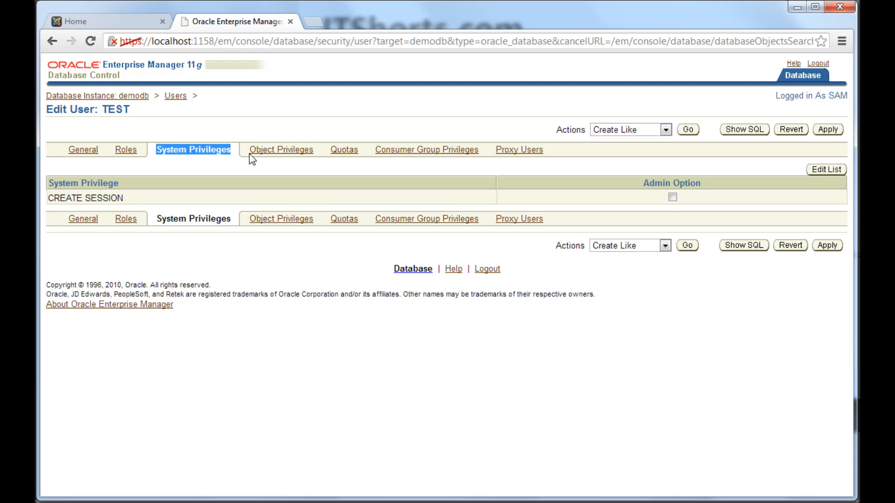
{"action": "mouse_move", "coordinate": [216, 167]}
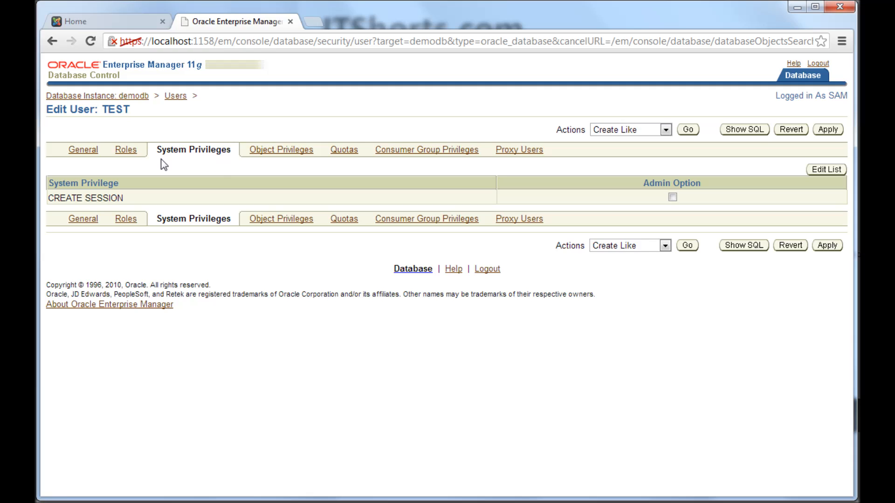
{"action": "mouse_move", "coordinate": [177, 162]}
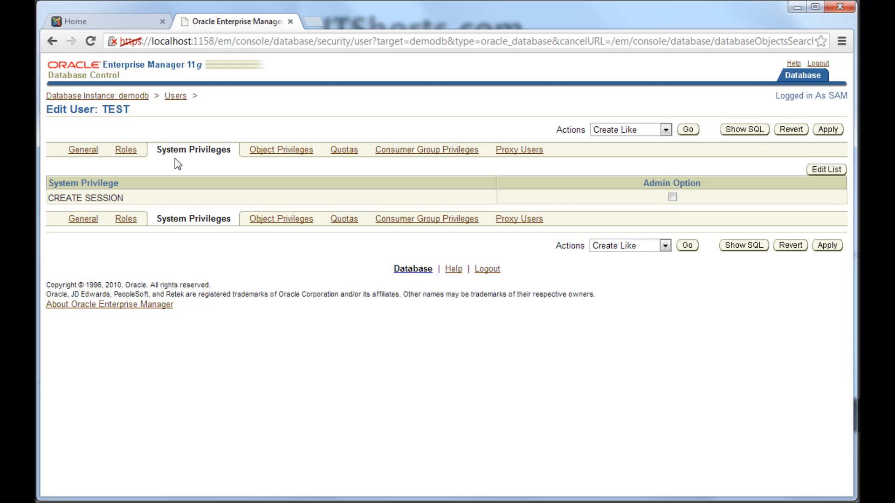
{"action": "mouse_move", "coordinate": [159, 155]}
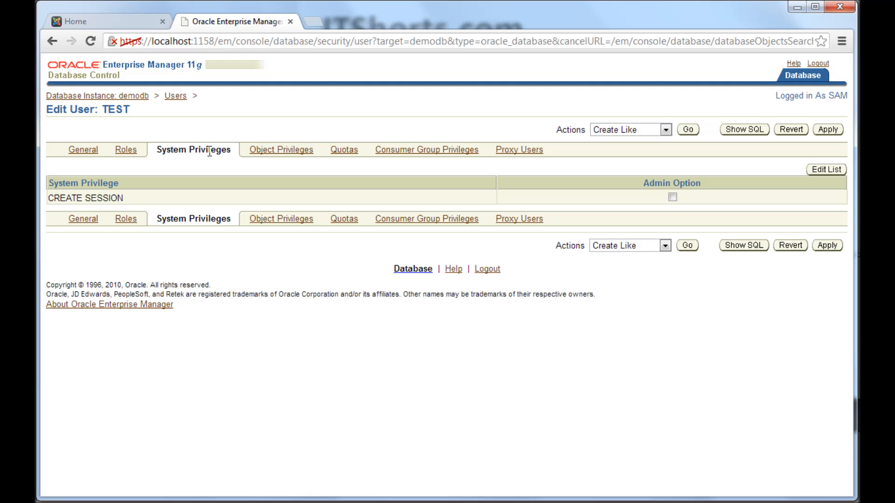
{"action": "mouse_move", "coordinate": [228, 150]}
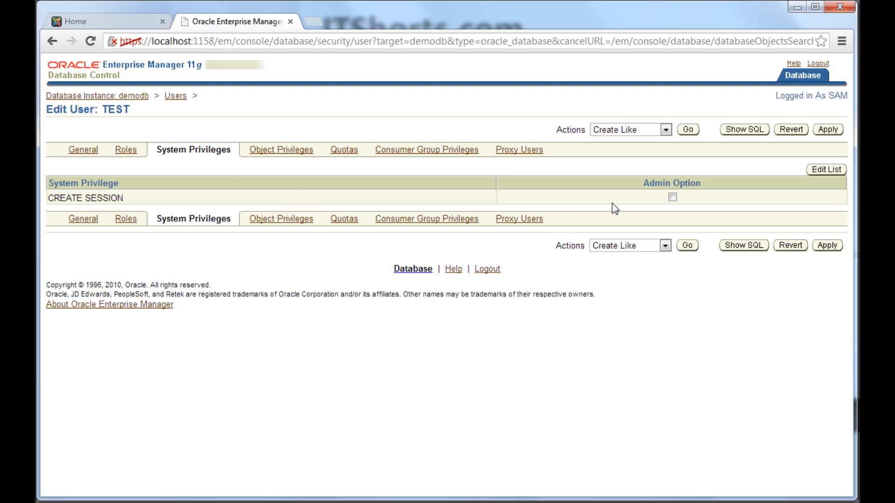
{"action": "mouse_move", "coordinate": [788, 228]}
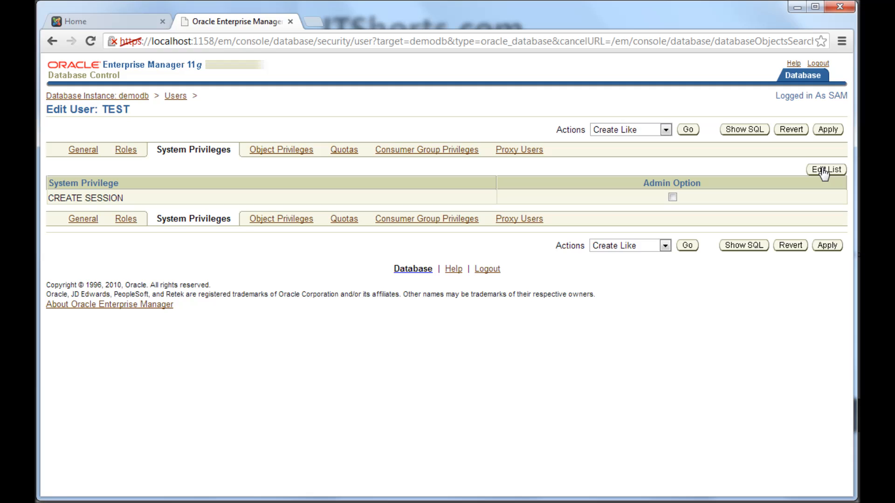
{"action": "mouse_move", "coordinate": [826, 175]}
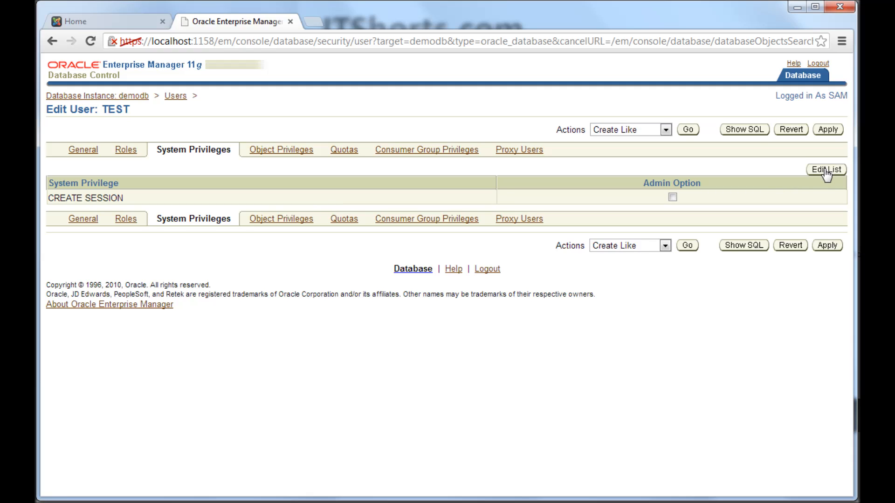
{"action": "mouse_move", "coordinate": [115, 112]}
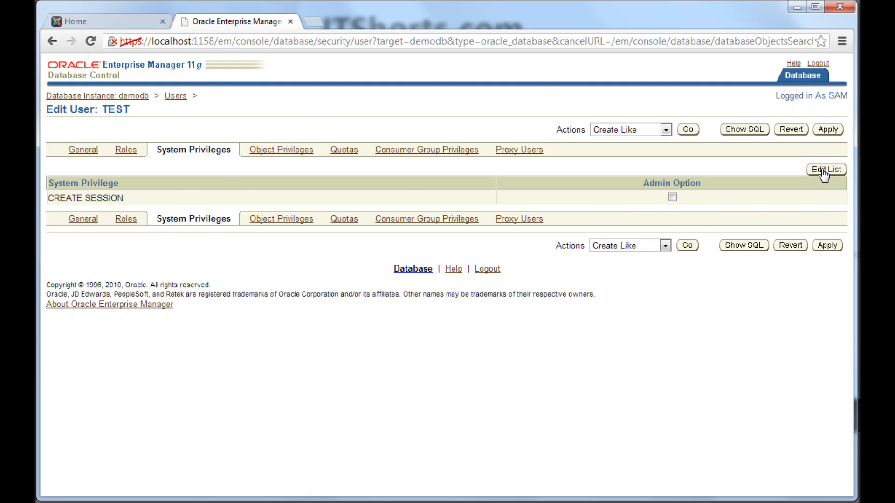
Step: Move UNLIMITED TABLESPACE into TEST's selected system privileges and confirm with OK
{"action": "left_click", "coordinate": [825, 168]}
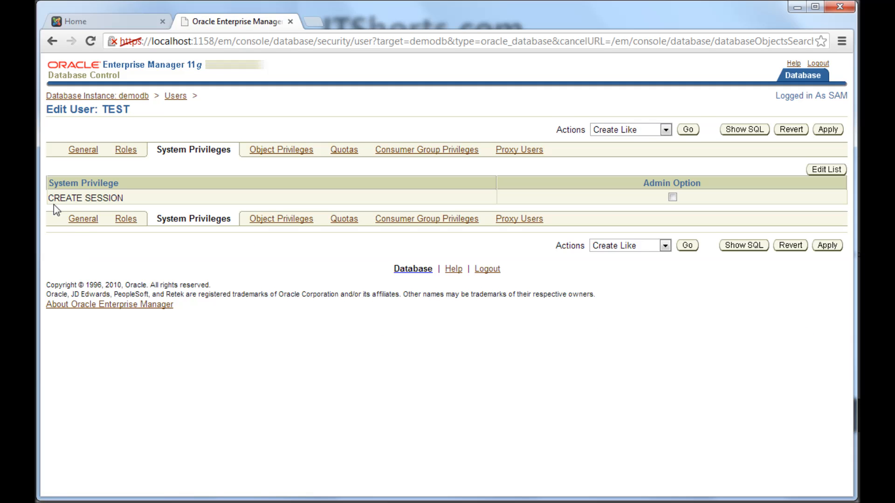
{"action": "double_click", "coordinate": [85, 198]}
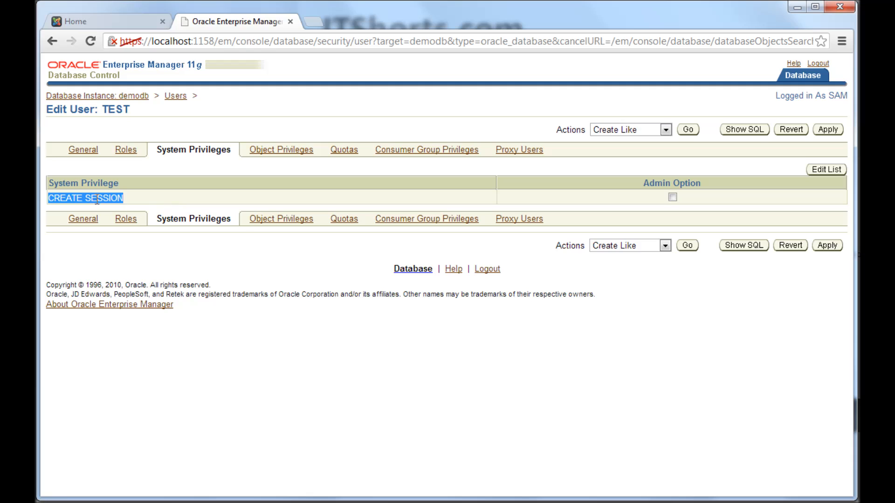
{"action": "mouse_move", "coordinate": [129, 198]}
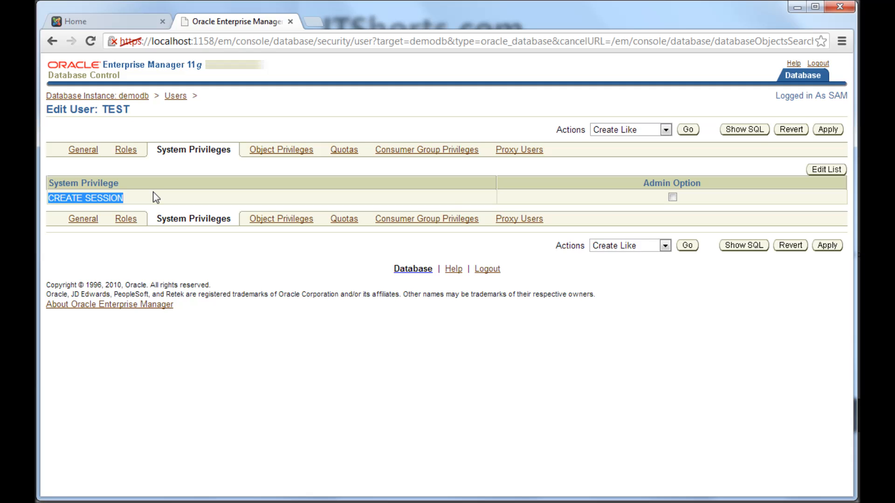
{"action": "mouse_move", "coordinate": [113, 114]}
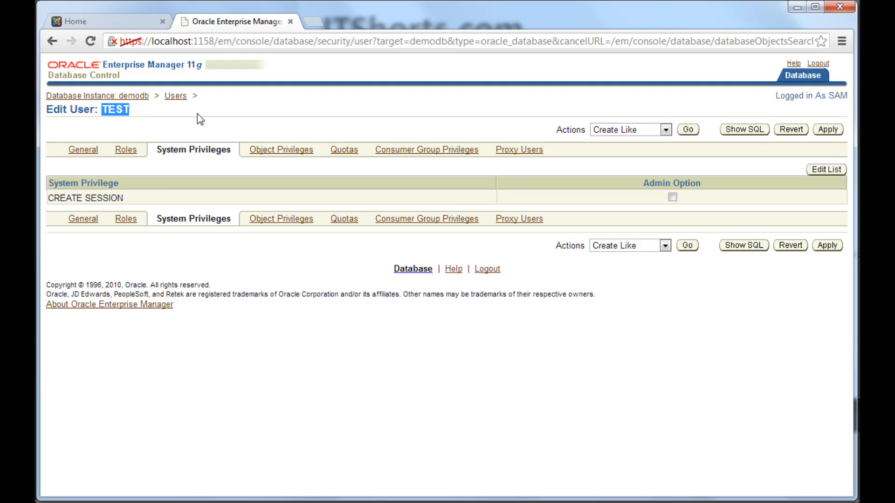
{"action": "mouse_move", "coordinate": [278, 120]}
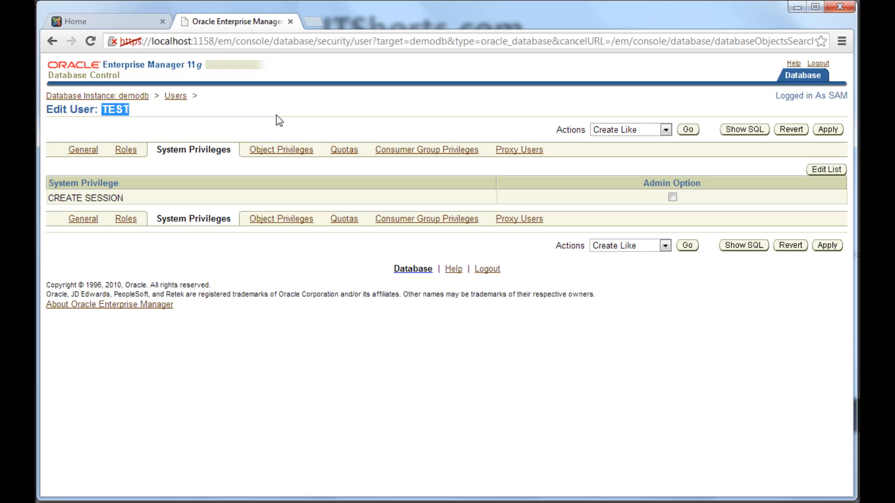
{"action": "mouse_move", "coordinate": [804, 176]}
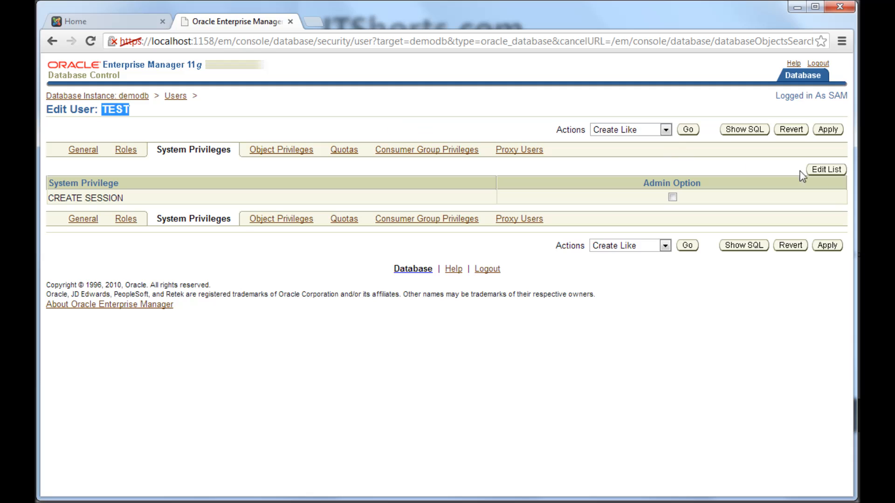
{"action": "left_click", "coordinate": [824, 169]}
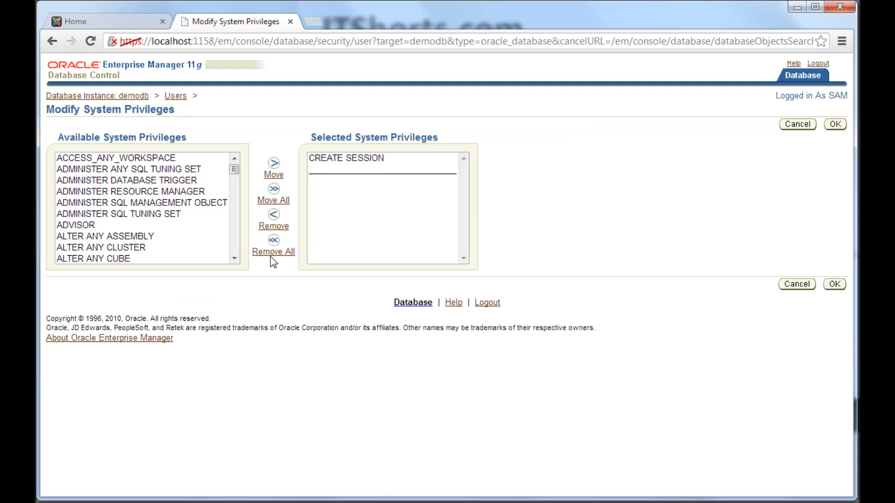
{"action": "mouse_move", "coordinate": [234, 171]}
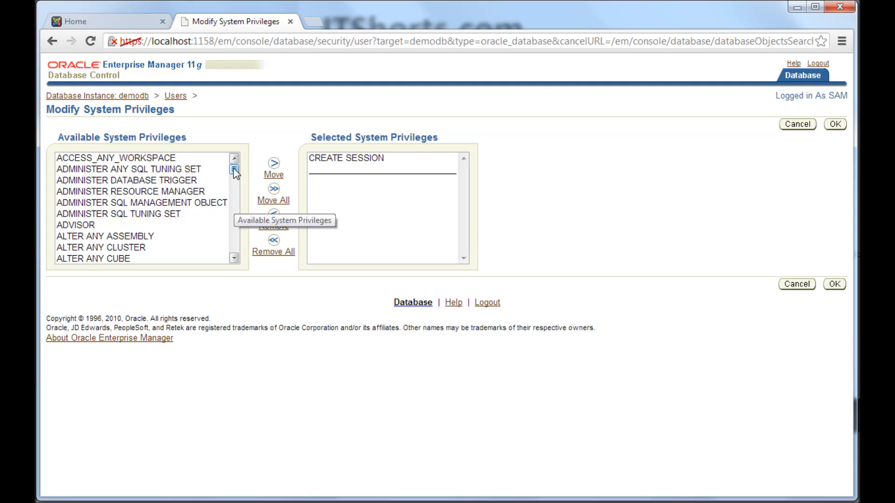
{"action": "left_click", "coordinate": [232, 176]}
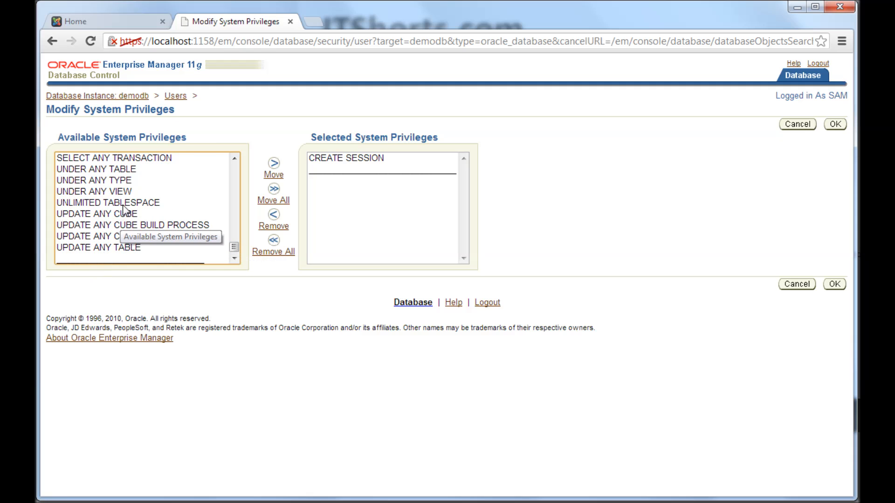
{"action": "left_click", "coordinate": [274, 165]}
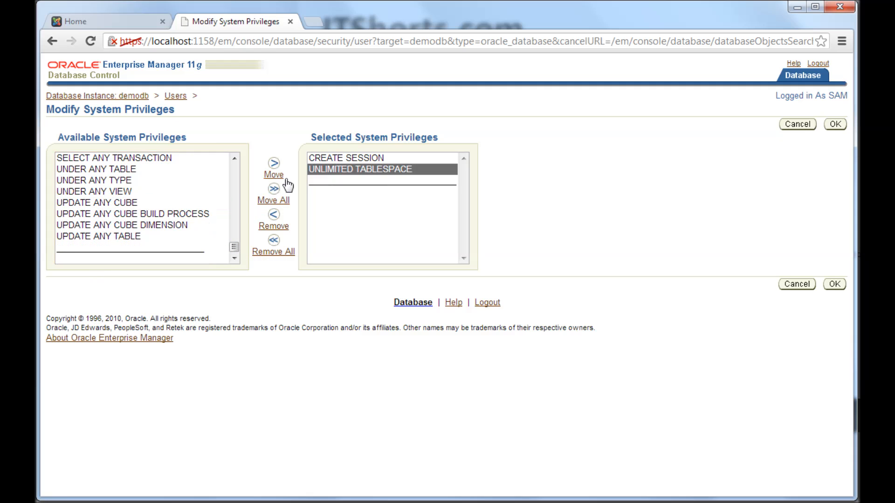
{"action": "mouse_move", "coordinate": [699, 200]}
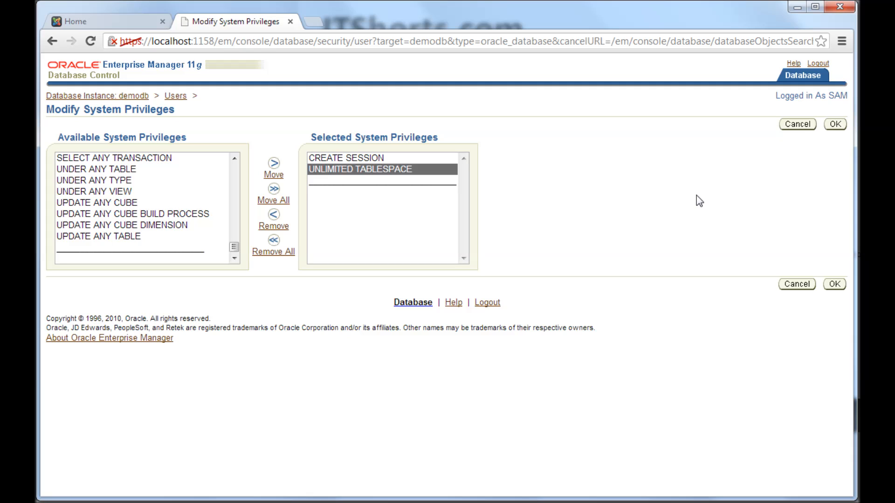
{"action": "left_click", "coordinate": [834, 124]}
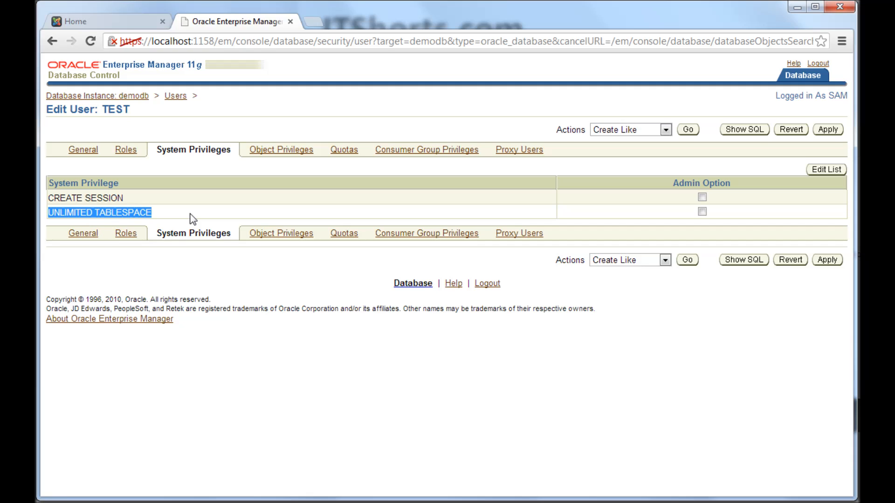
{"action": "mouse_move", "coordinate": [109, 222]}
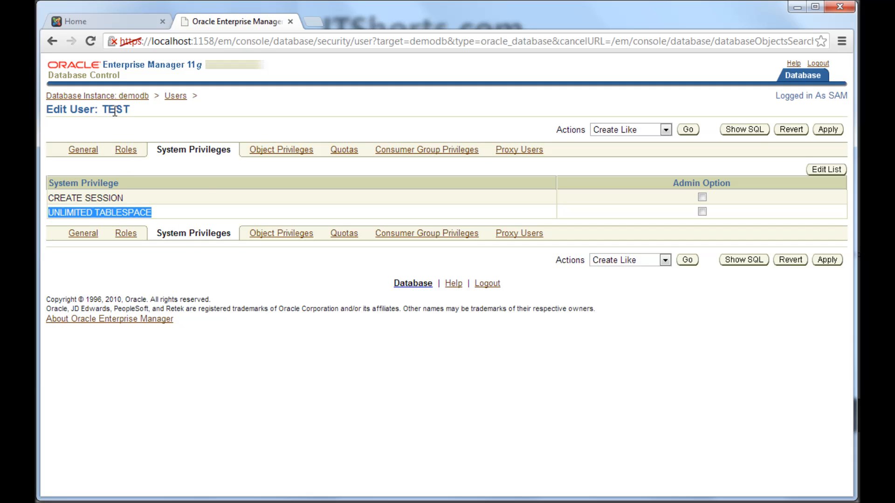
{"action": "mouse_move", "coordinate": [149, 224]}
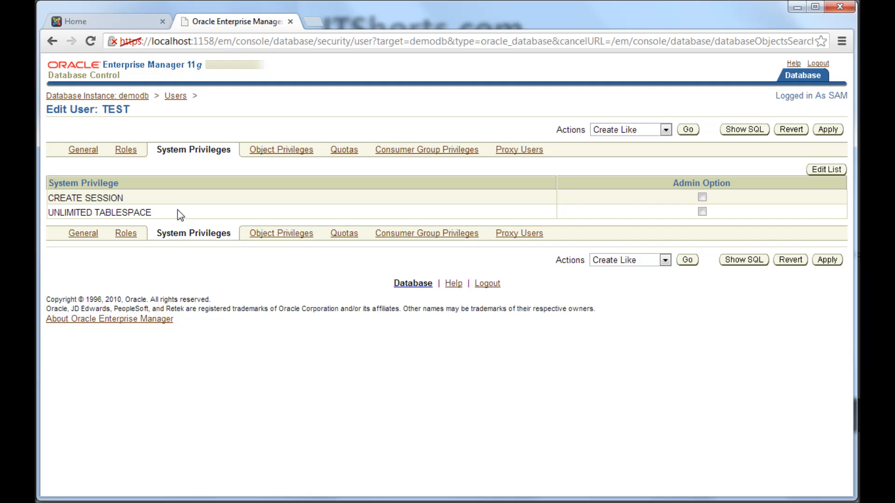
{"action": "mouse_move", "coordinate": [745, 220]}
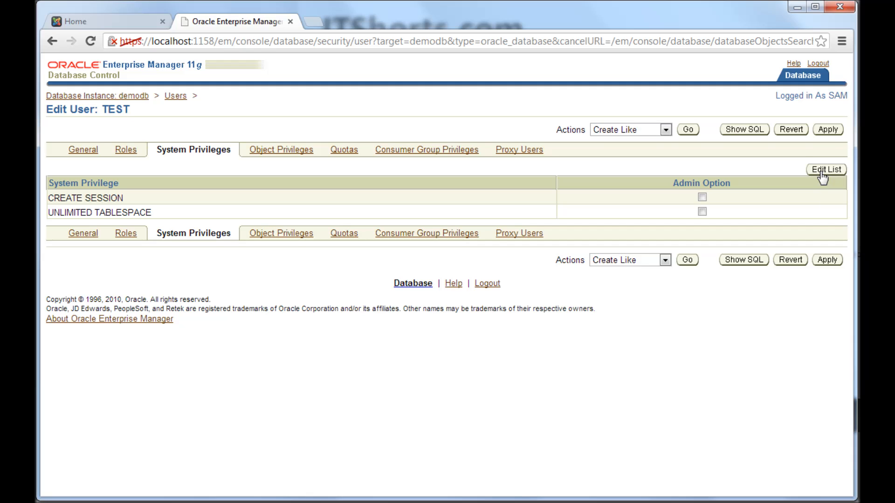
Step: Edit the list again, move CREATE ANY TABLE to Selected System Privileges, and click OK
{"action": "left_click", "coordinate": [826, 169]}
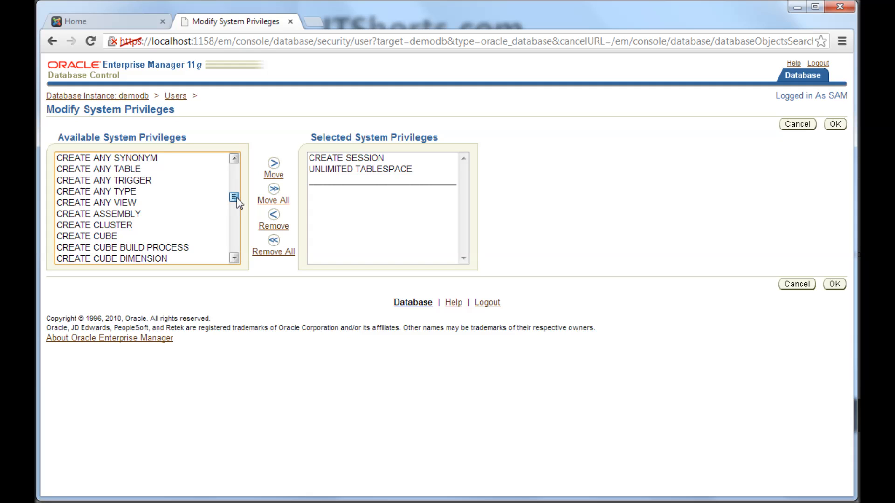
{"action": "scroll", "scroll_direction": "down", "scroll_amount": 3}
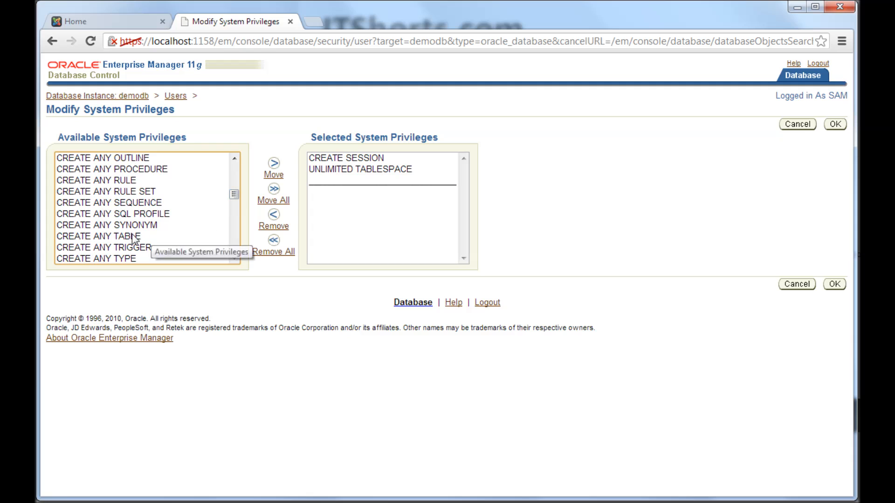
{"action": "left_click", "coordinate": [274, 166]}
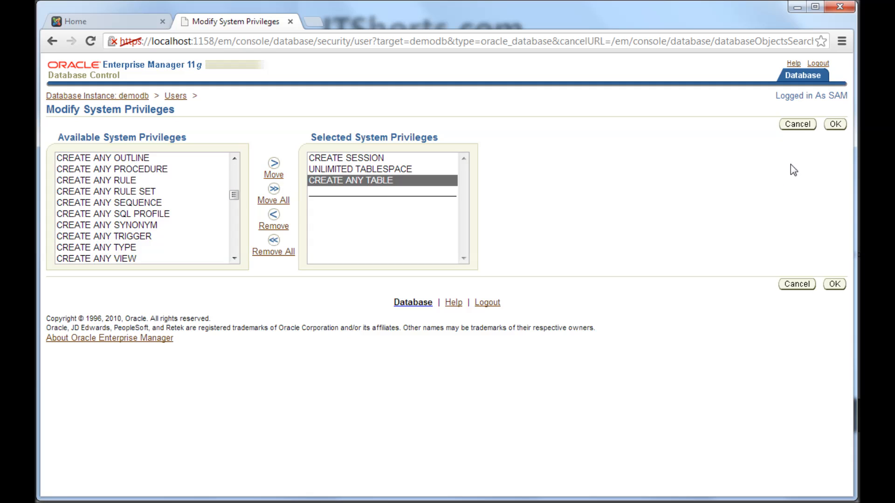
{"action": "left_click", "coordinate": [834, 124]}
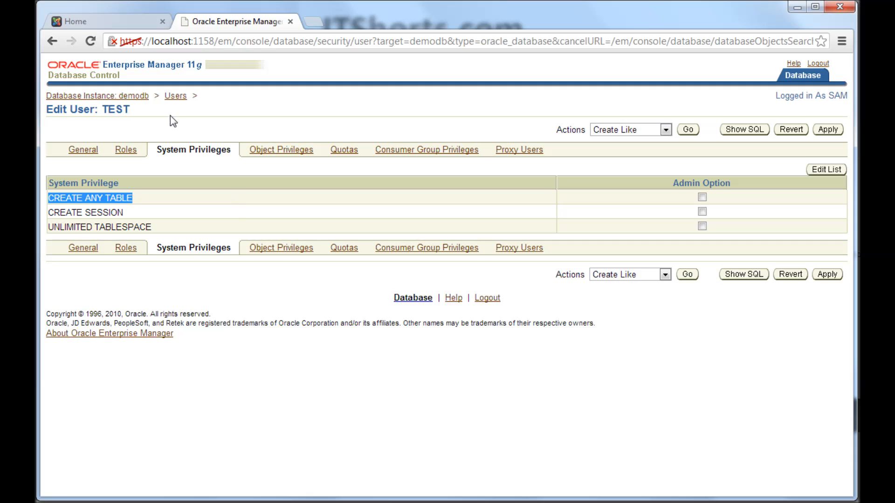
{"action": "mouse_move", "coordinate": [174, 206]}
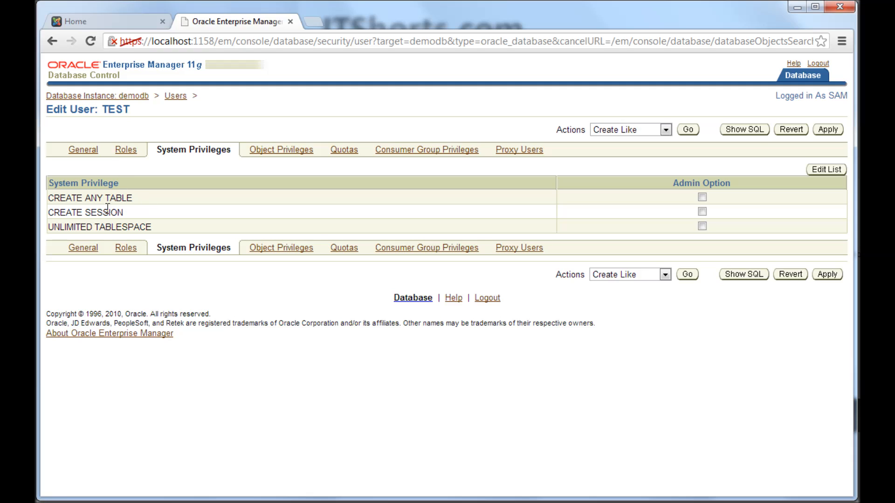
{"action": "mouse_move", "coordinate": [134, 213]}
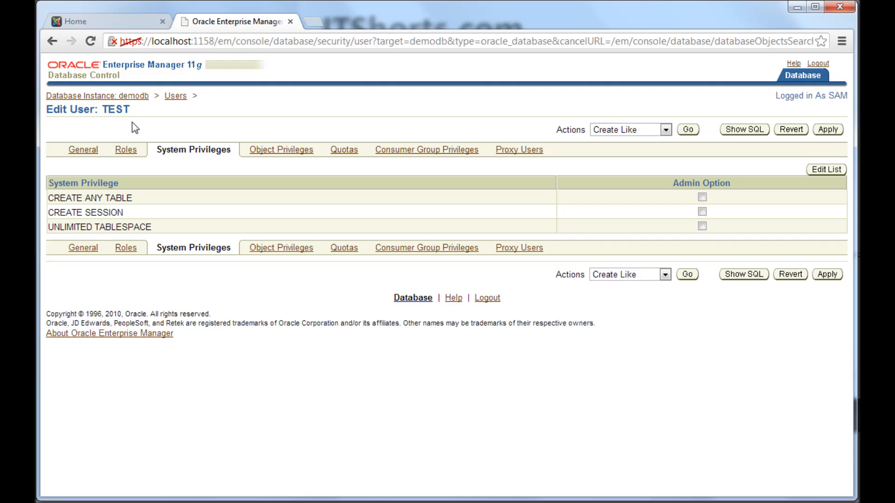
{"action": "mouse_move", "coordinate": [440, 212]}
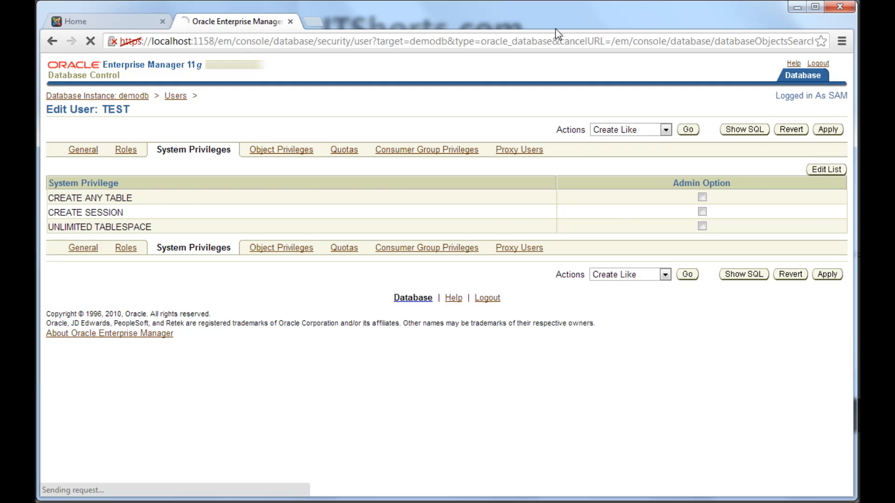
Step: Open TEST's Modify System Privileges page, scroll the available list, and highlight ALTER DATABASE
{"action": "left_click", "coordinate": [825, 170]}
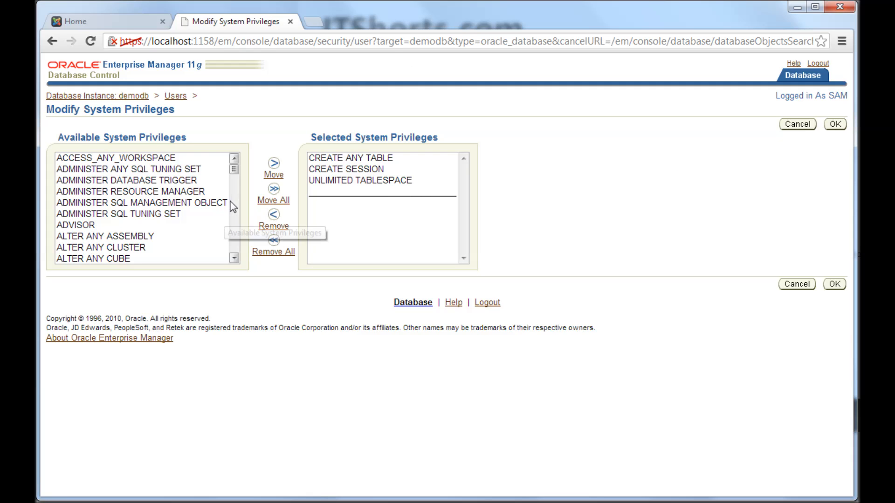
{"action": "mouse_move", "coordinate": [236, 189]}
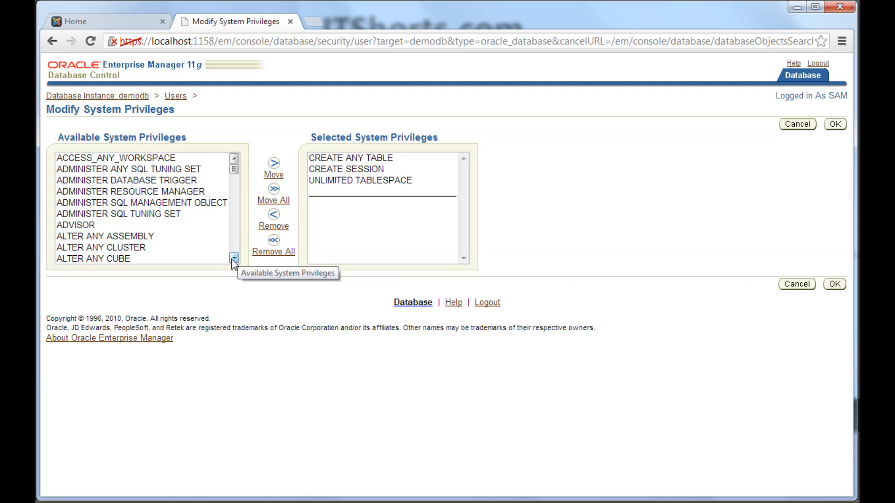
{"action": "left_click", "coordinate": [233, 258]}
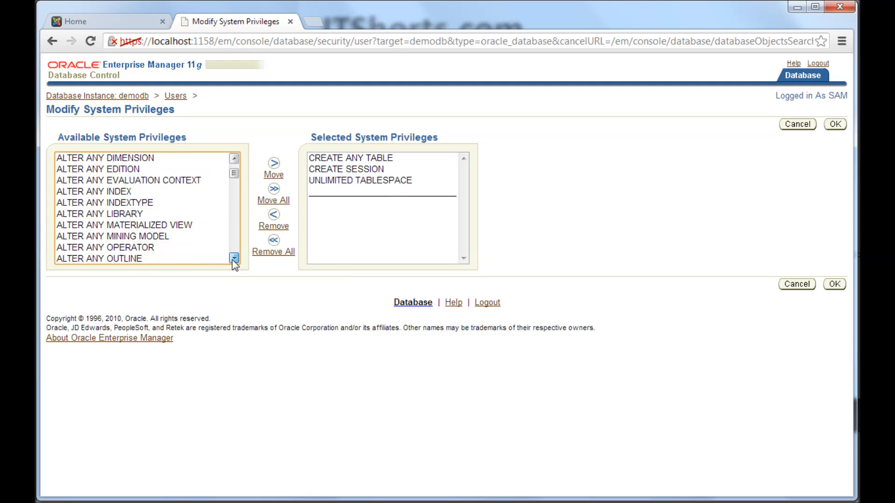
{"action": "left_click", "coordinate": [233, 259]}
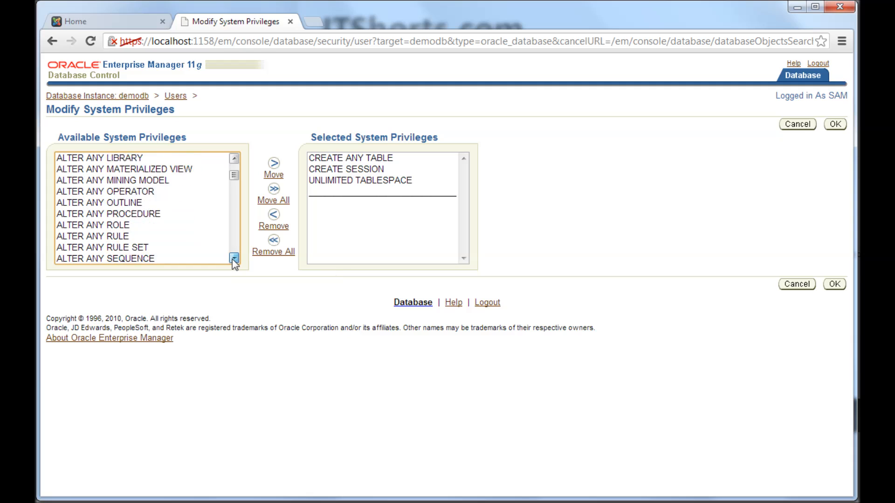
{"action": "left_click", "coordinate": [234, 259]}
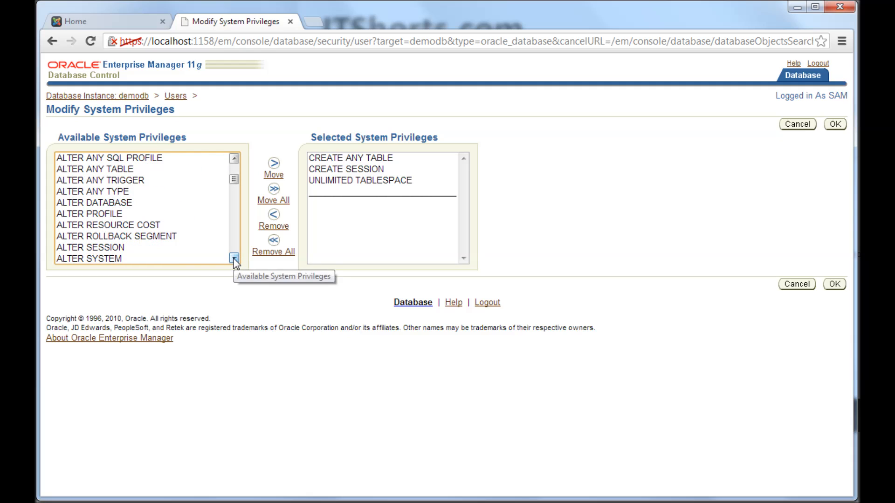
{"action": "left_click", "coordinate": [94, 202]}
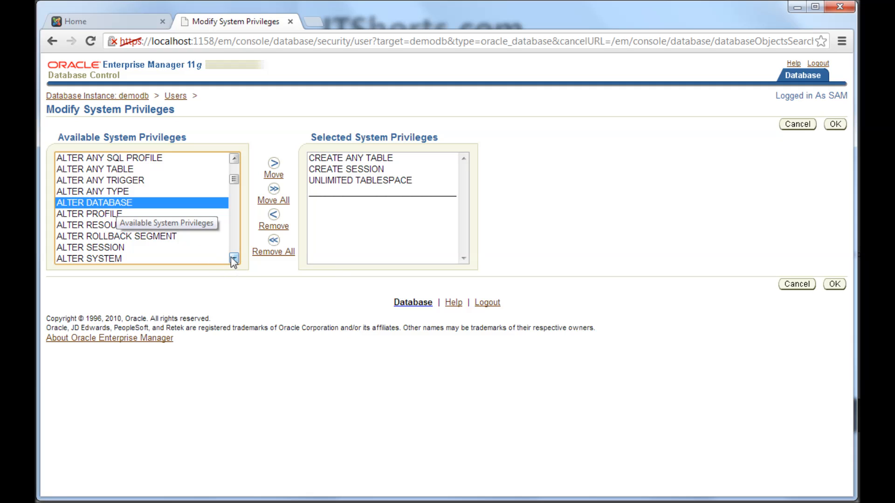
{"action": "mouse_move", "coordinate": [140, 209]}
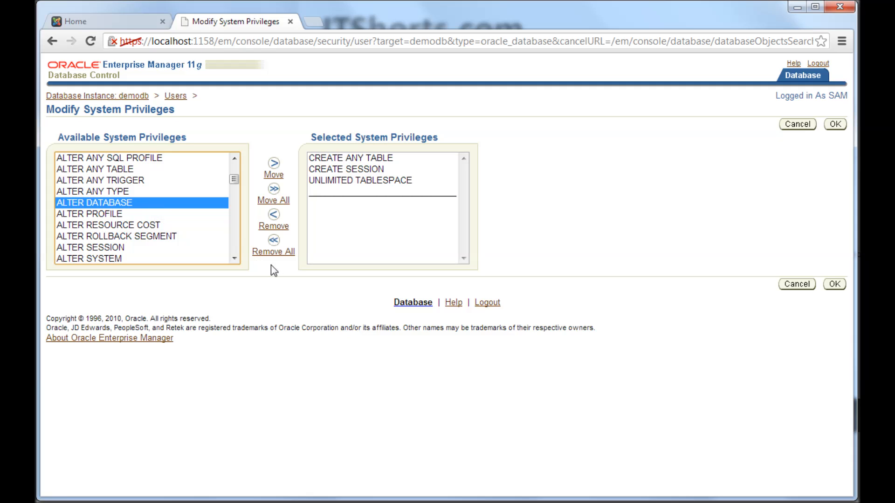
Step: Browse the Available System Privileges list with its up and down scroll arrows
{"action": "left_click", "coordinate": [234, 258]}
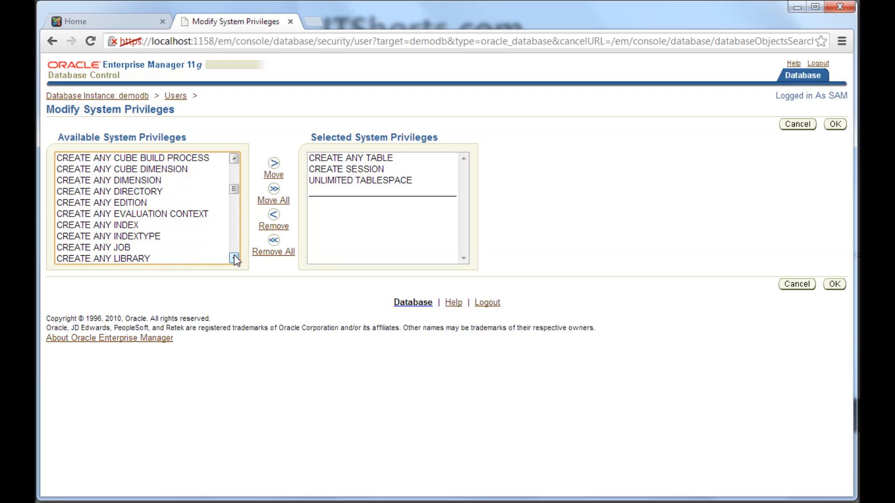
{"action": "left_click", "coordinate": [234, 158]}
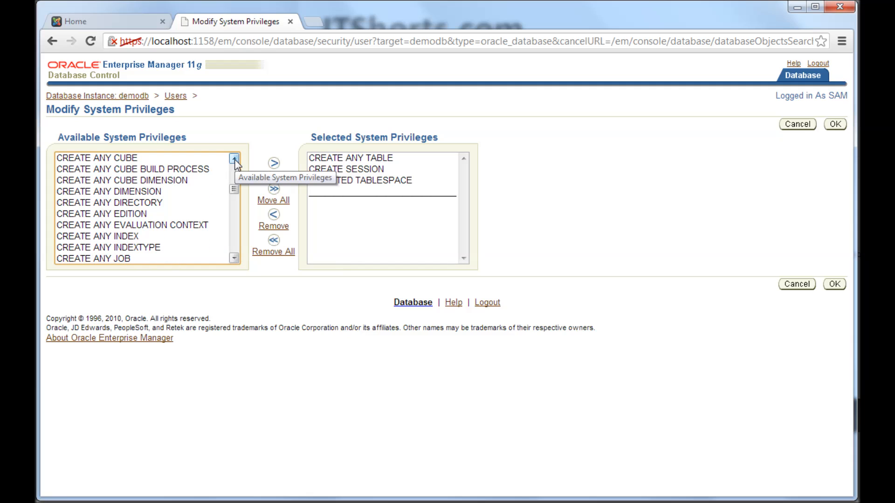
{"action": "left_click", "coordinate": [233, 158]}
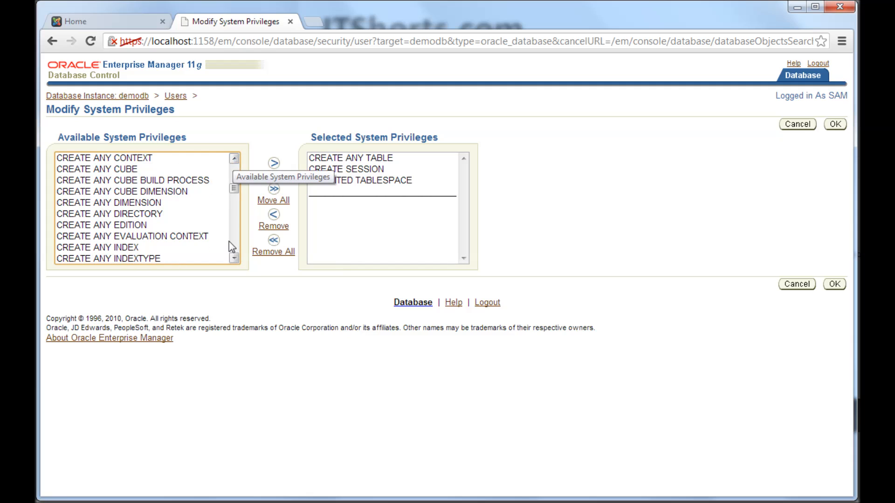
{"action": "left_click", "coordinate": [233, 258]}
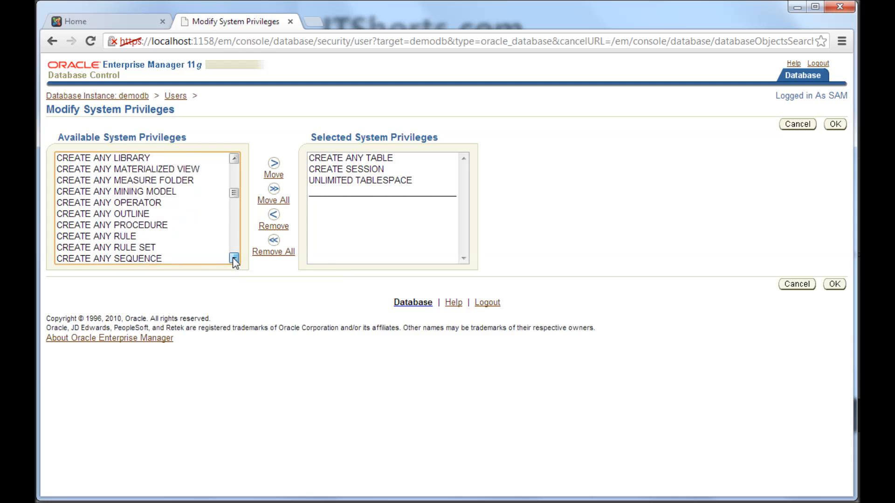
{"action": "left_click", "coordinate": [234, 258]}
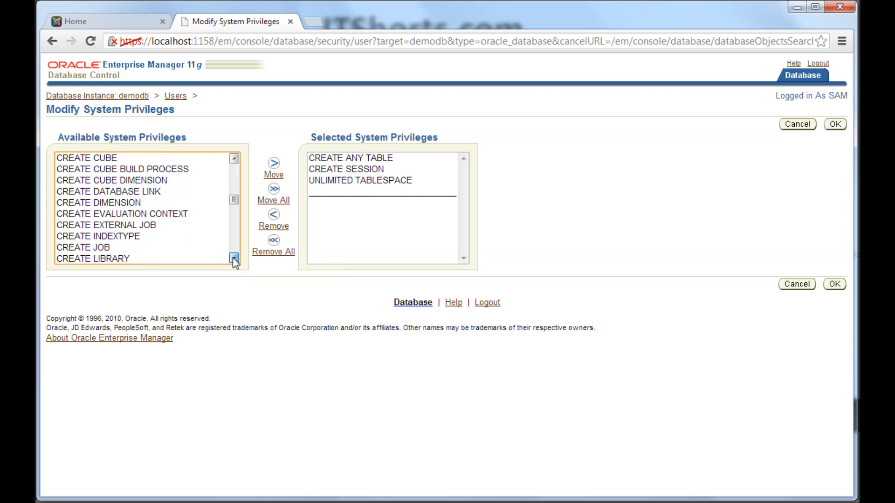
{"action": "left_click", "coordinate": [234, 258]}
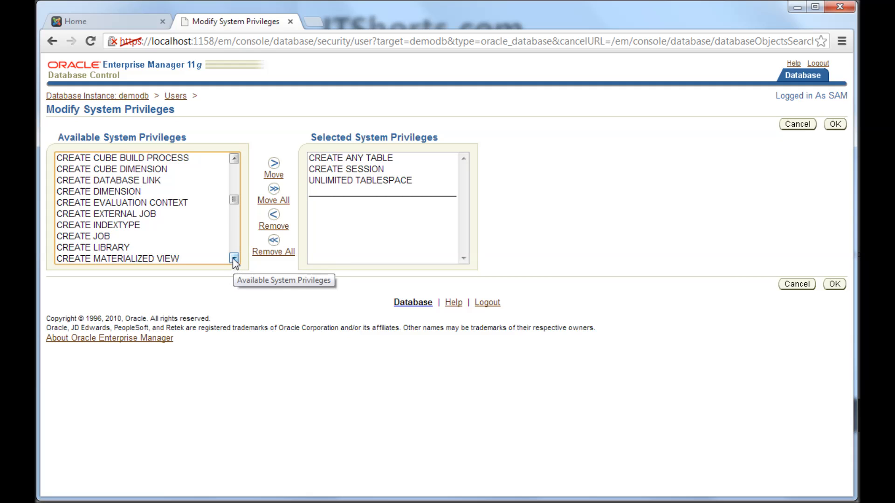
{"action": "scroll", "scroll_direction": "down", "scroll_amount": 3}
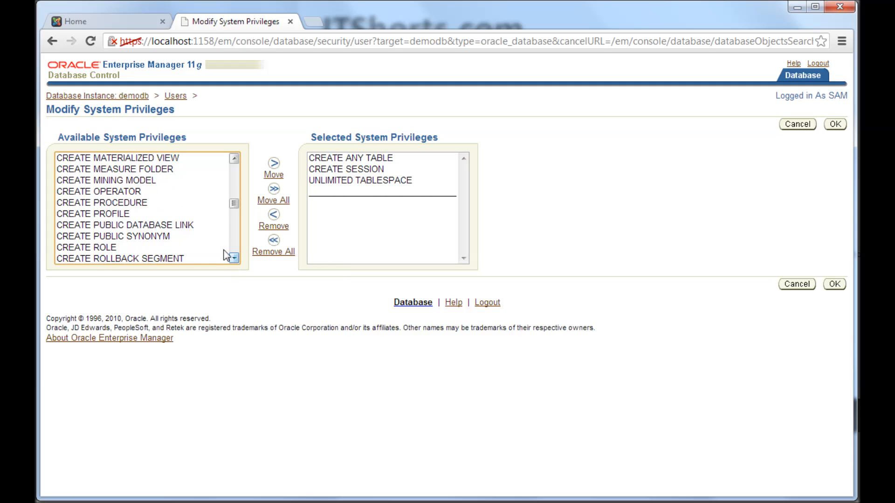
{"action": "left_click", "coordinate": [102, 202]}
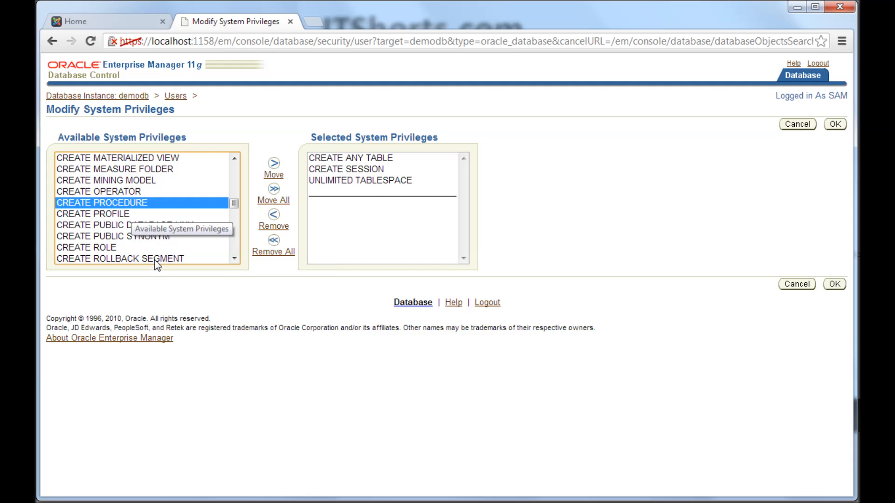
{"action": "mouse_move", "coordinate": [234, 261]}
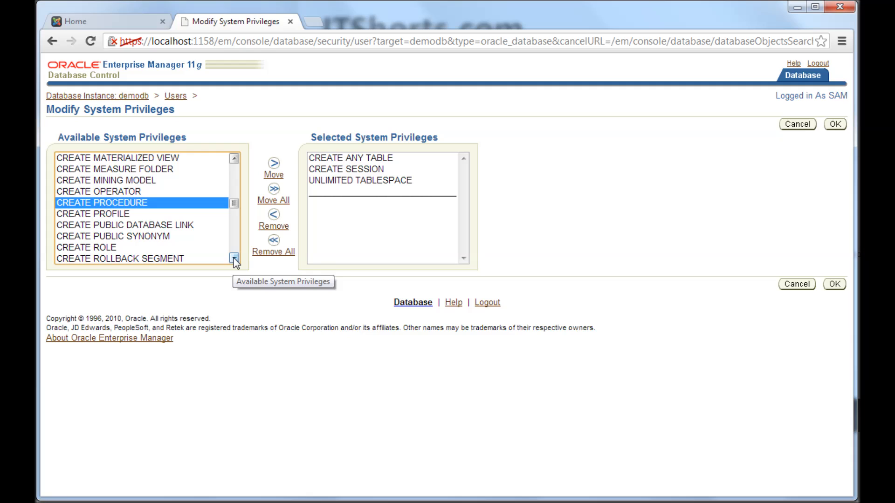
{"action": "left_click", "coordinate": [233, 258]}
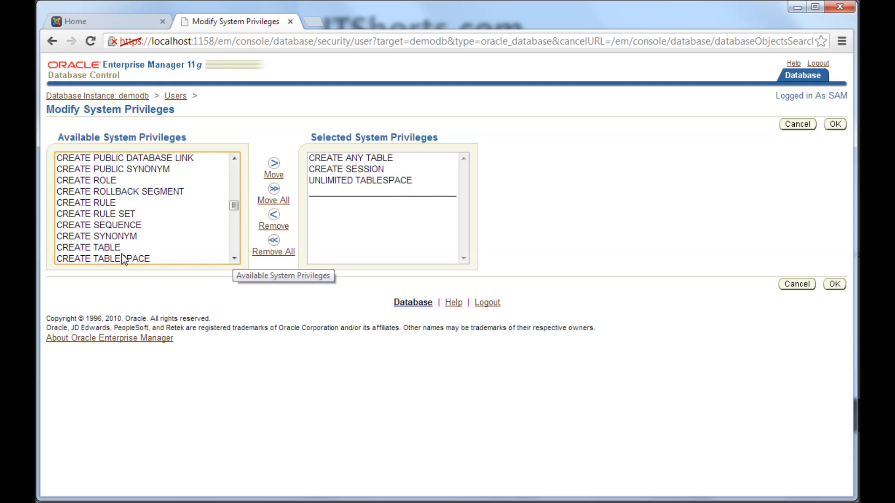
{"action": "left_click", "coordinate": [88, 247]}
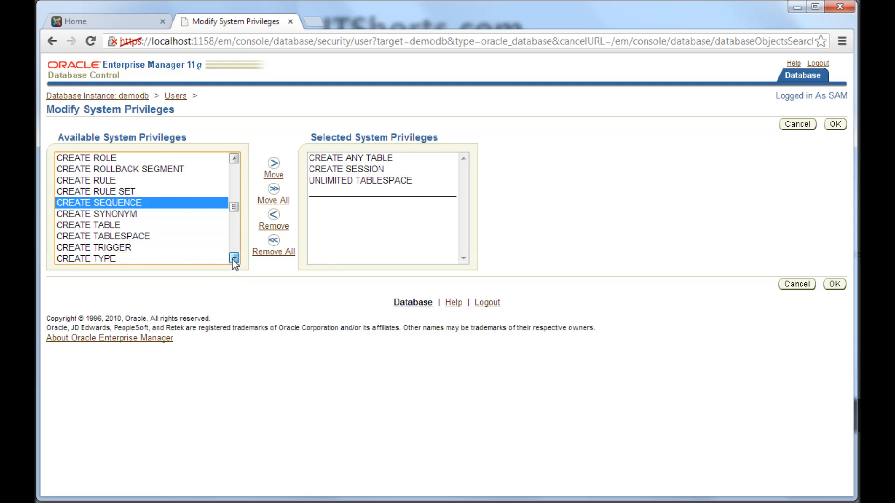
{"action": "left_click", "coordinate": [233, 259]}
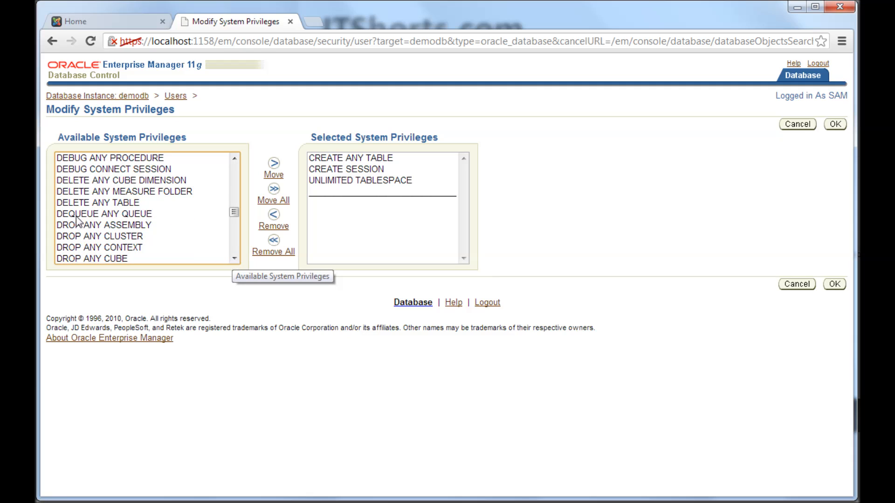
{"action": "left_click", "coordinate": [97, 203]}
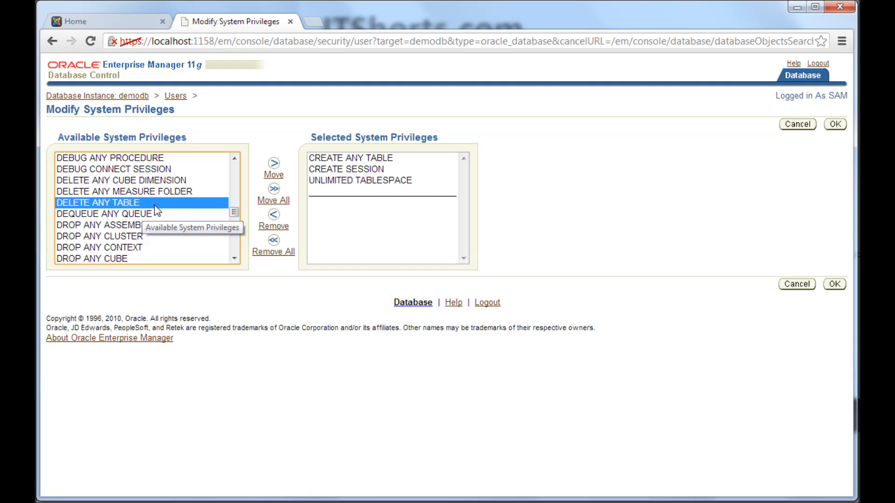
{"action": "mouse_move", "coordinate": [92, 248]}
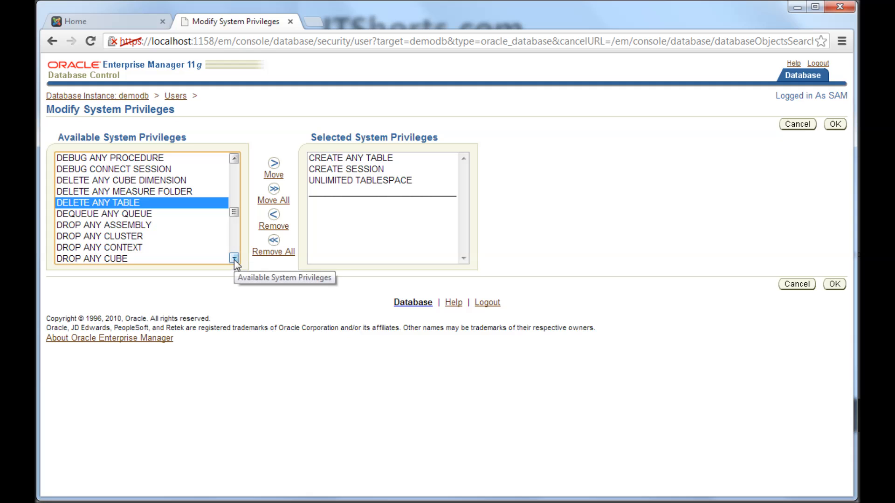
{"action": "left_click", "coordinate": [235, 257]}
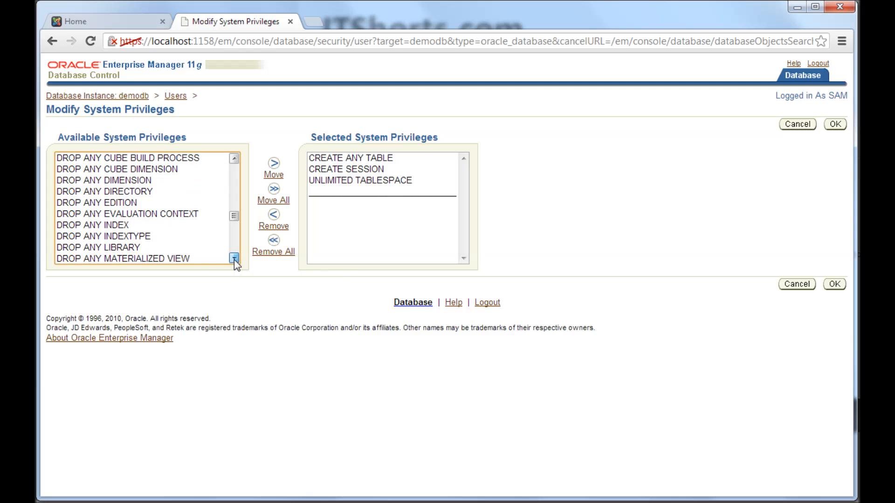
{"action": "left_click", "coordinate": [233, 261]}
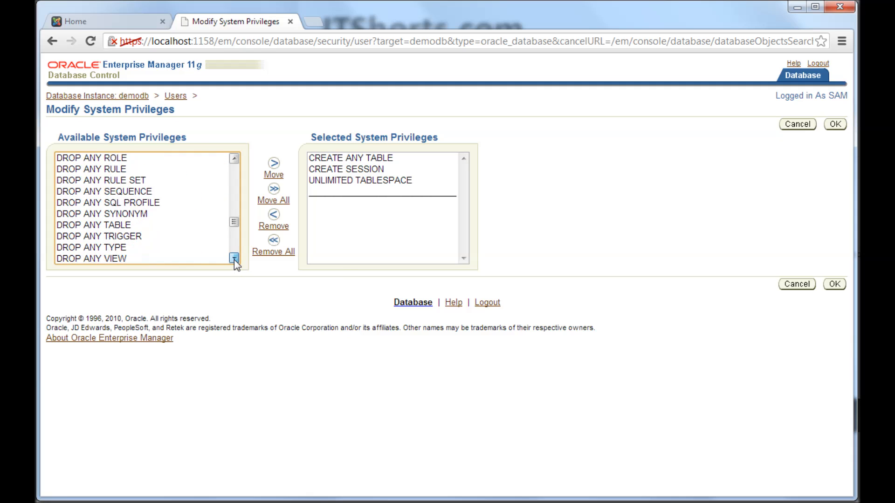
{"action": "left_click", "coordinate": [233, 261]}
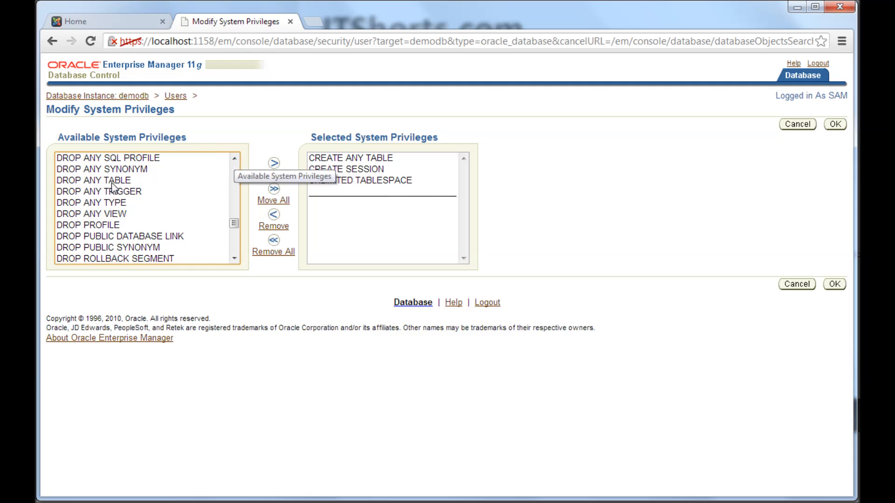
{"action": "left_click", "coordinate": [94, 180]}
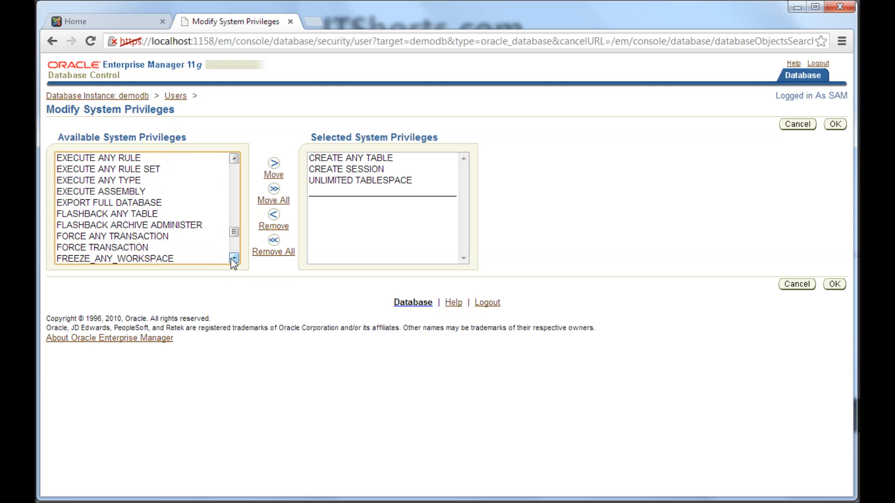
{"action": "left_click", "coordinate": [232, 259]}
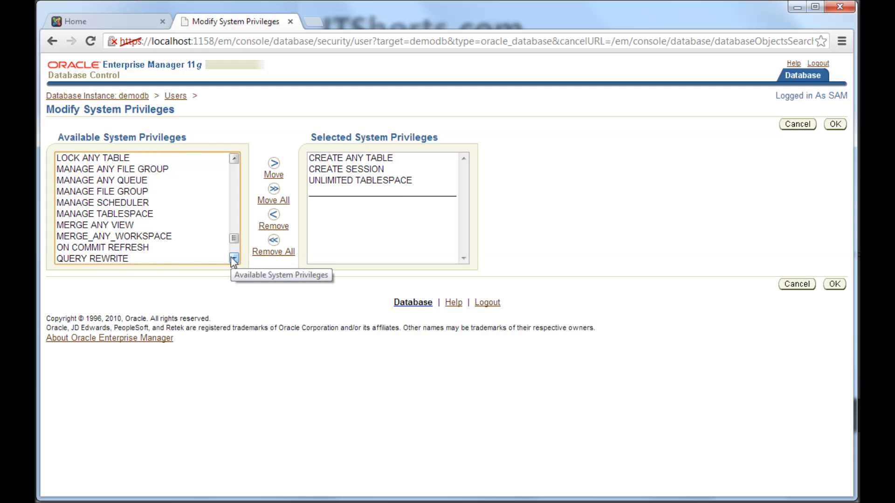
{"action": "left_click", "coordinate": [233, 258]}
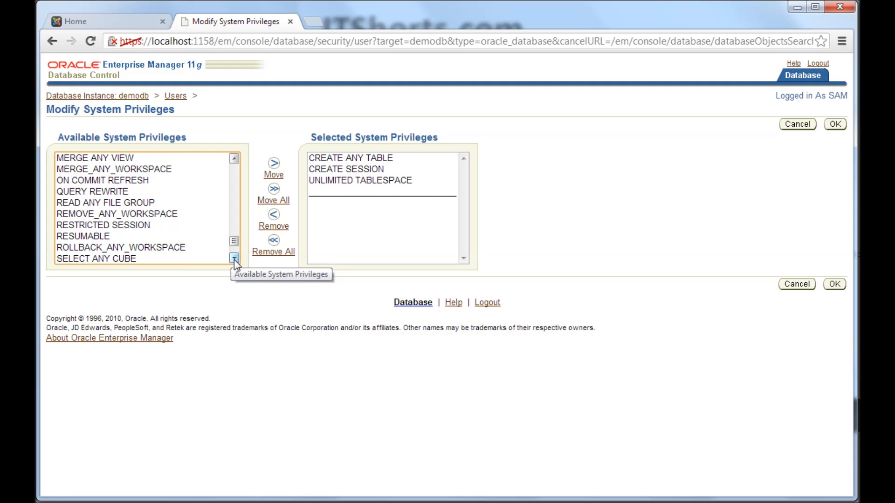
{"action": "left_click", "coordinate": [234, 257]}
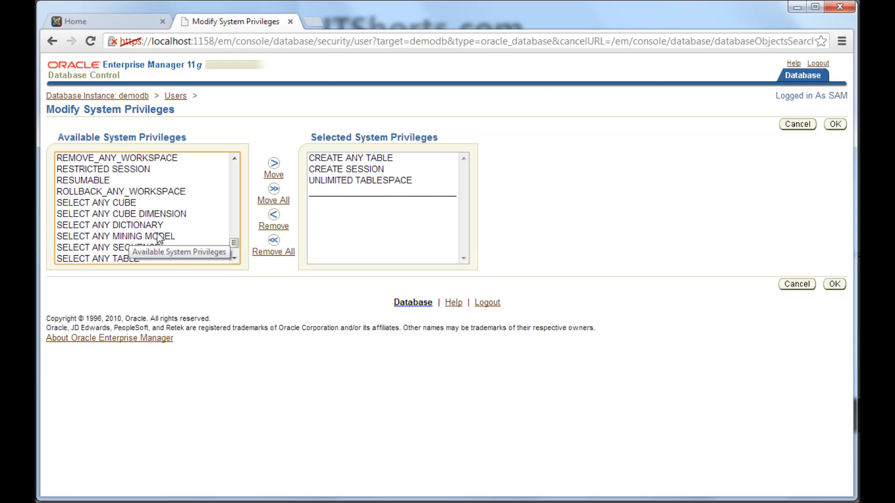
{"action": "mouse_move", "coordinate": [162, 231]}
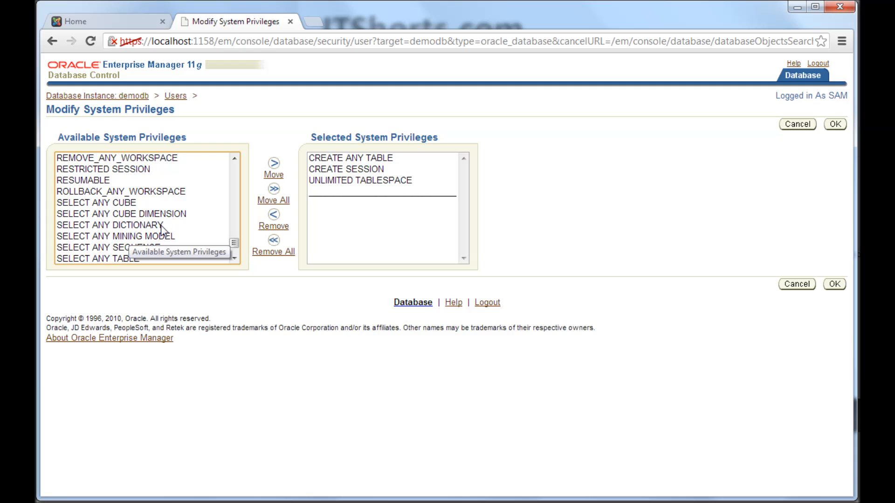